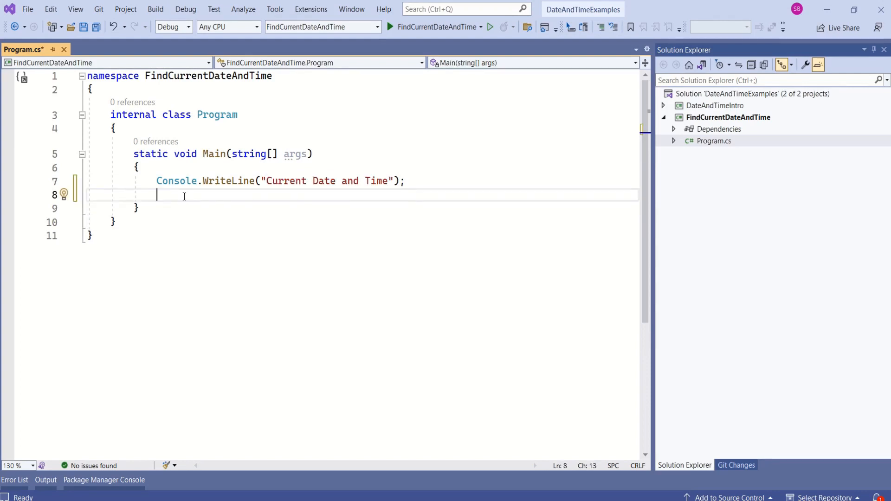
type("Dat")
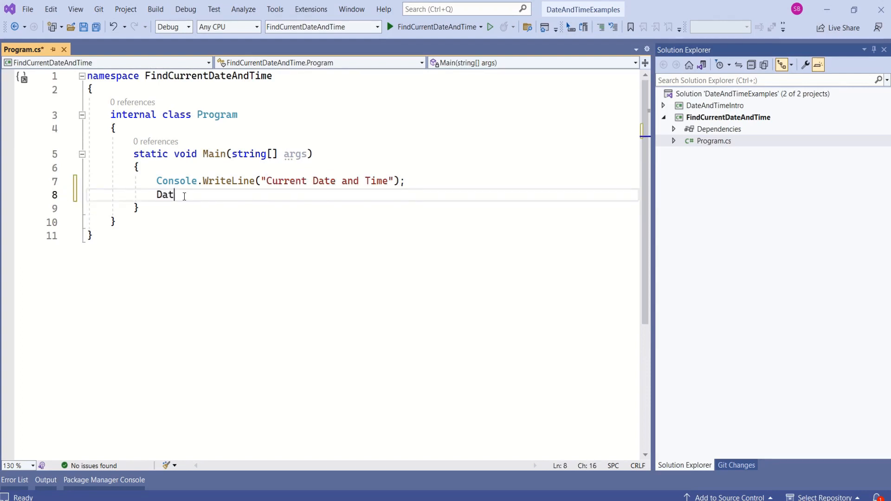
type("eTime")
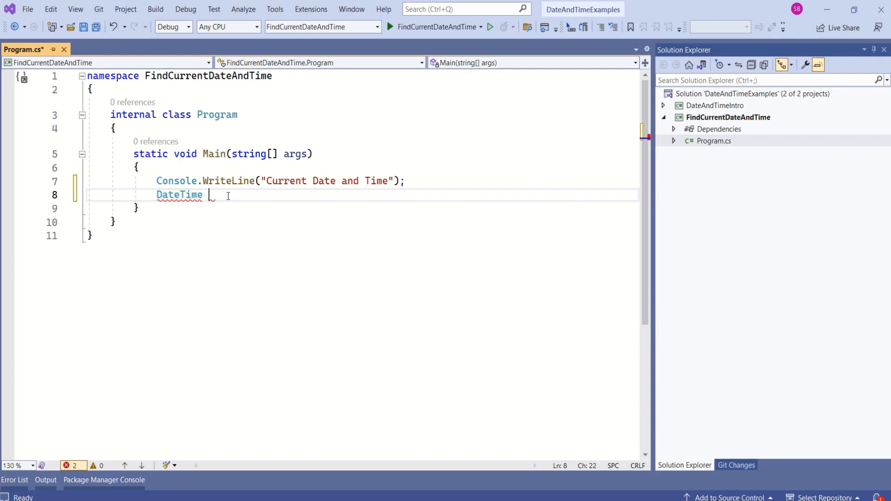
type("currentDateTime")
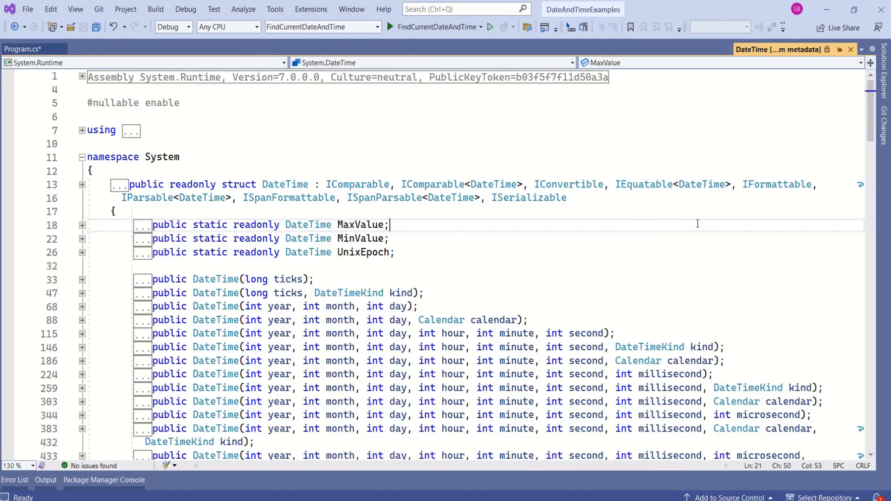
scroll("down", 3)
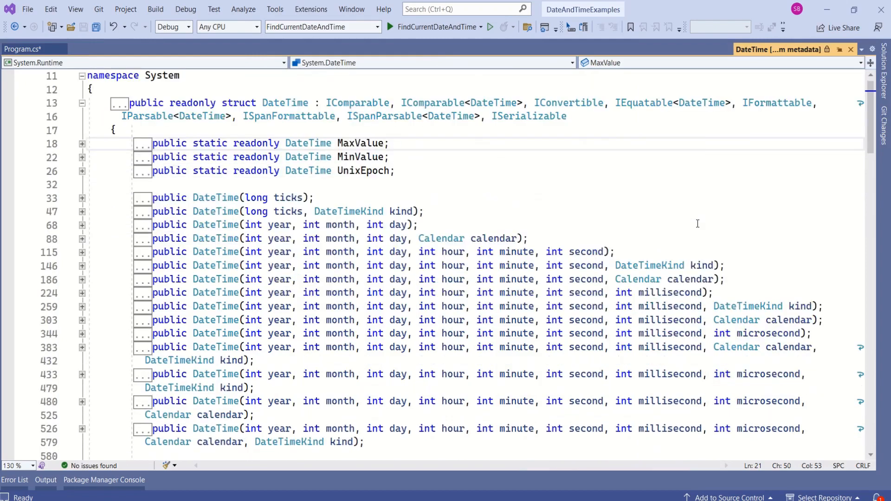
scroll("down", 3)
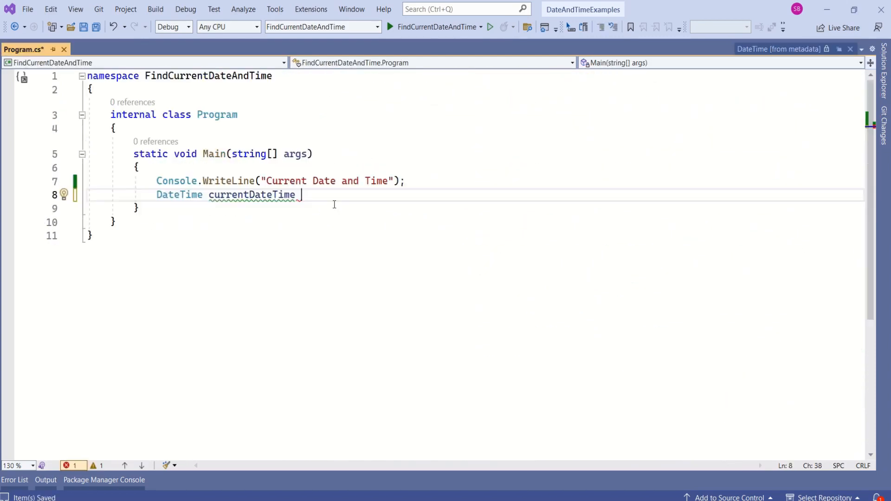
type("=")
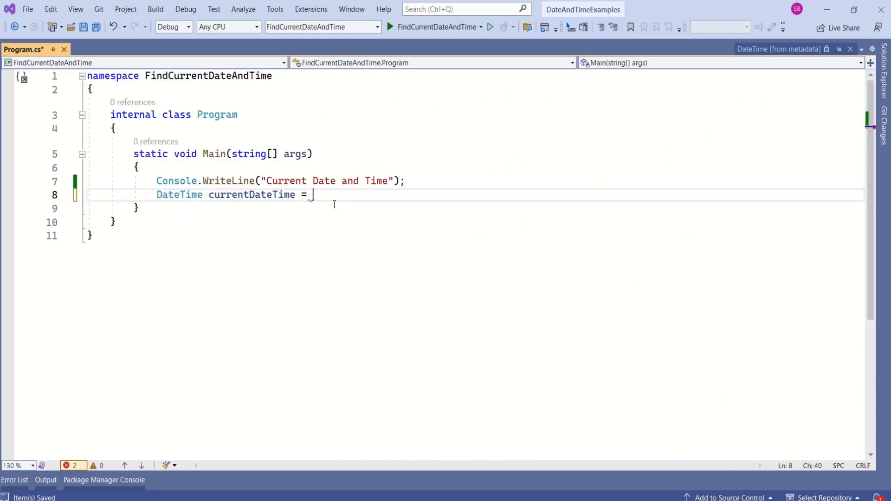
type("DateTime.N")
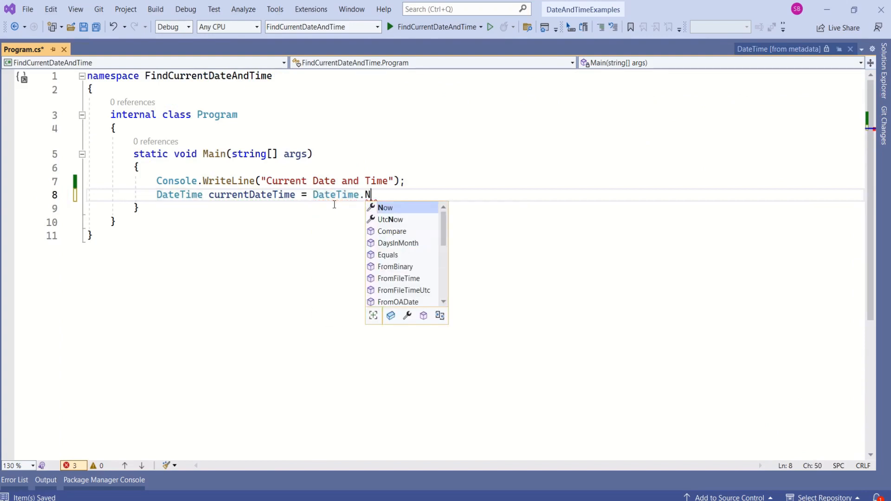
type("ow")
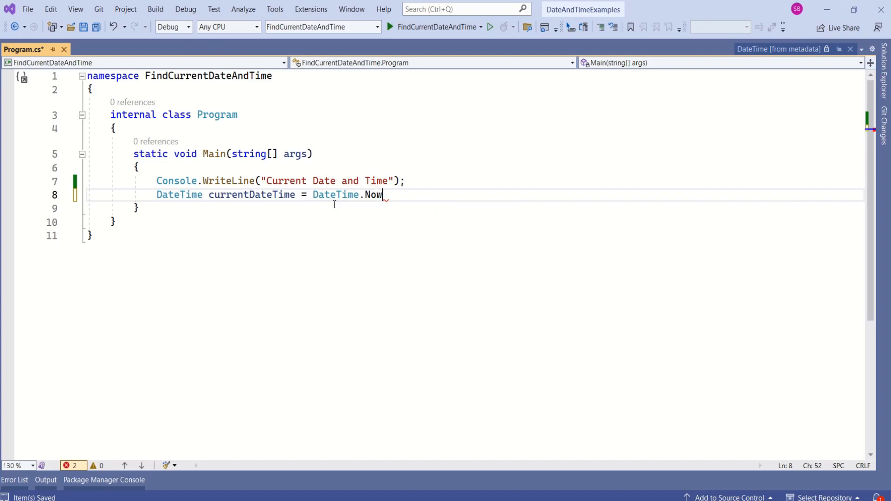
type("; //")
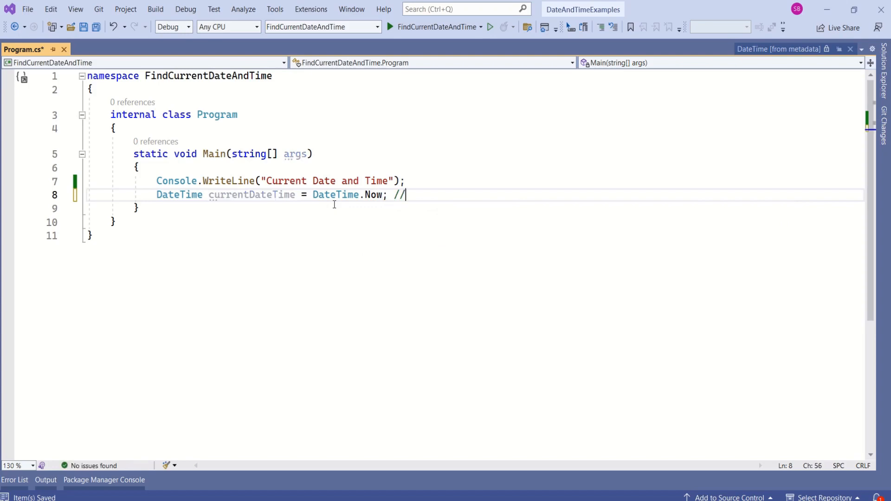
type("An object whose value is the current local date and time.")
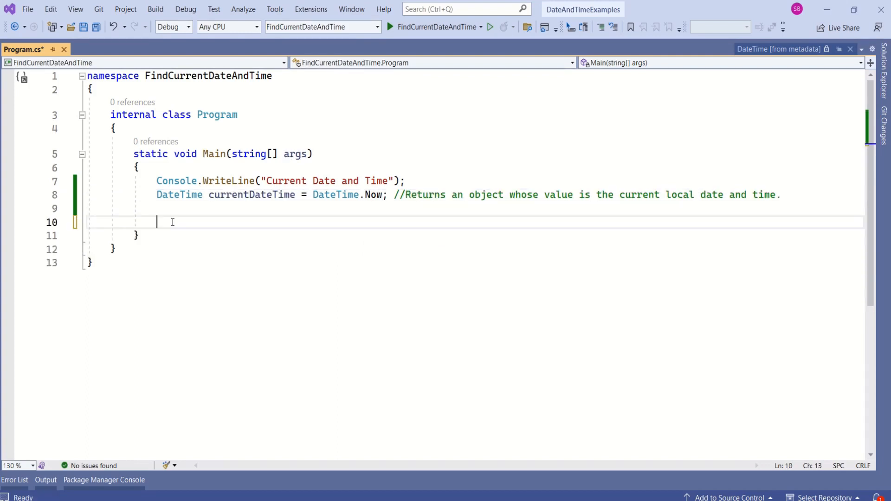
type("Co")
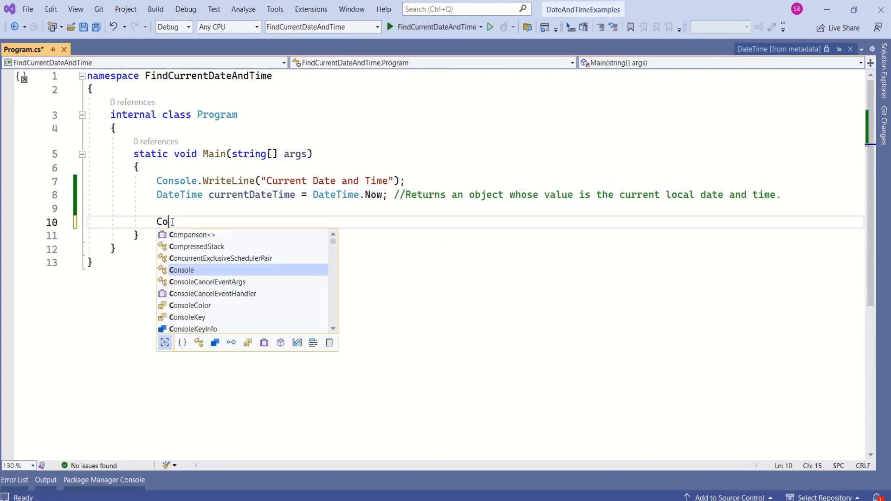
type("nsole.W")
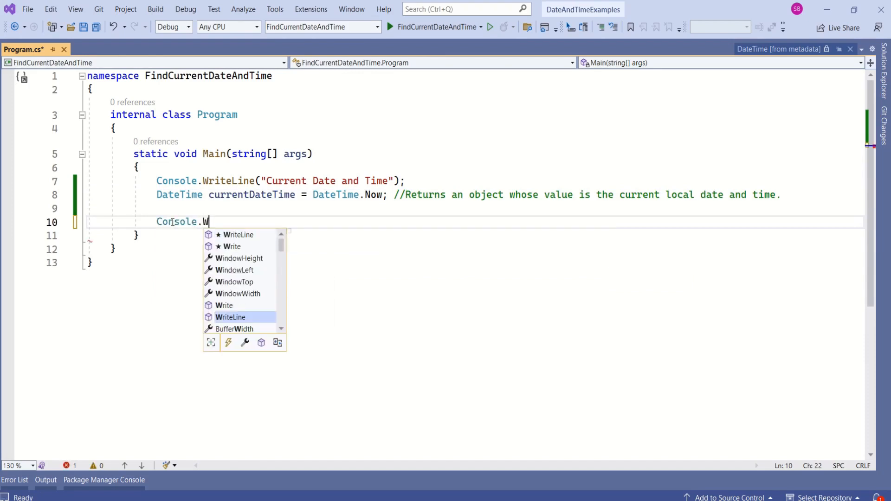
type("riteLine(currentDateTime")
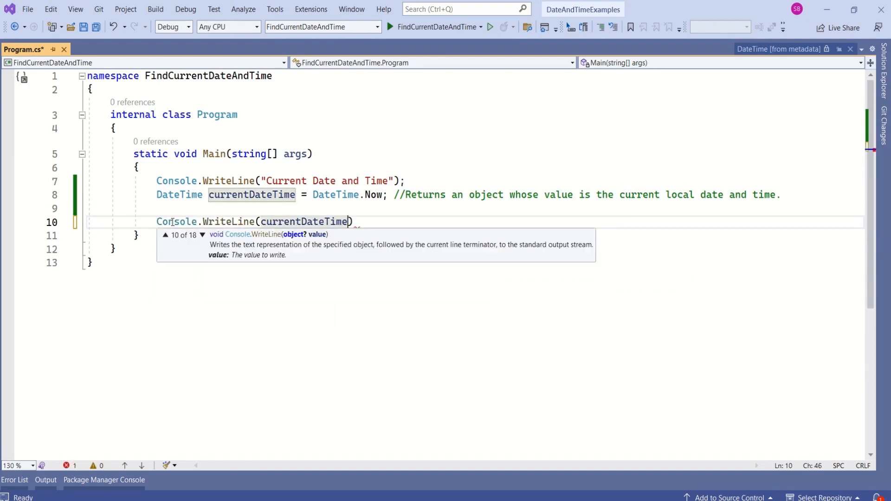